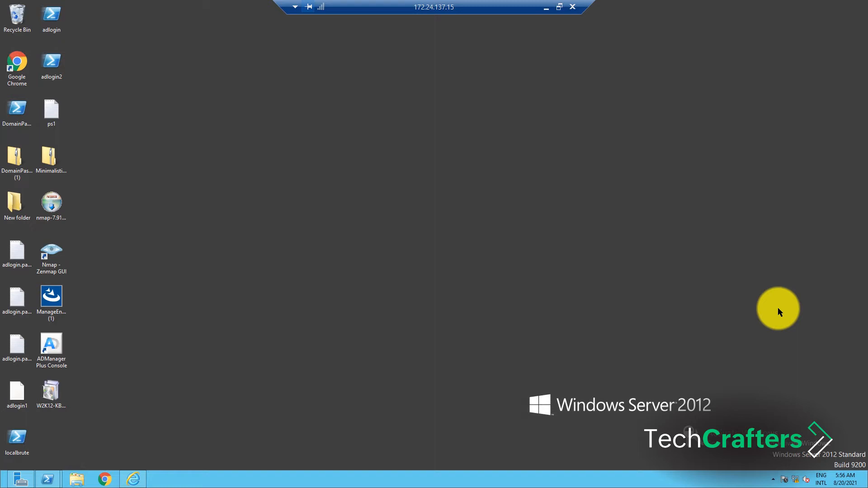
pyautogui.moveTo(691, 308)
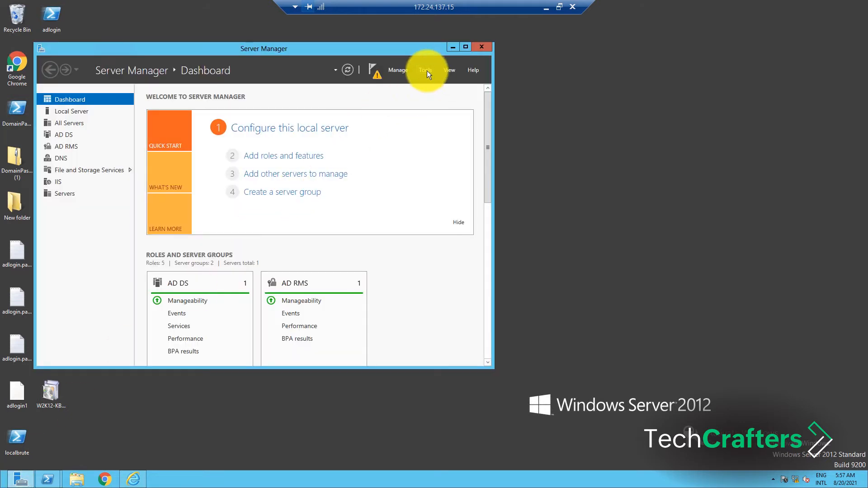
# Step: Launch ADSI Edit from Server Manager's Tools menu and bring up its Action menu
pyautogui.click(425, 70)
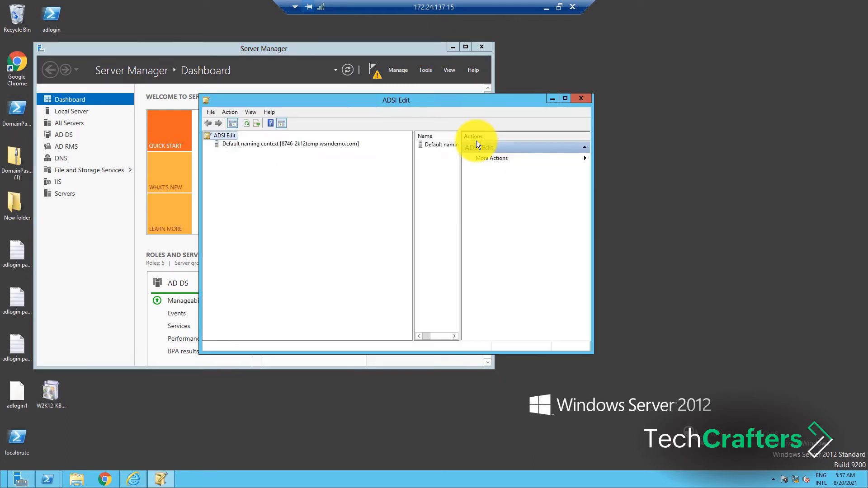
pyautogui.moveTo(221, 116)
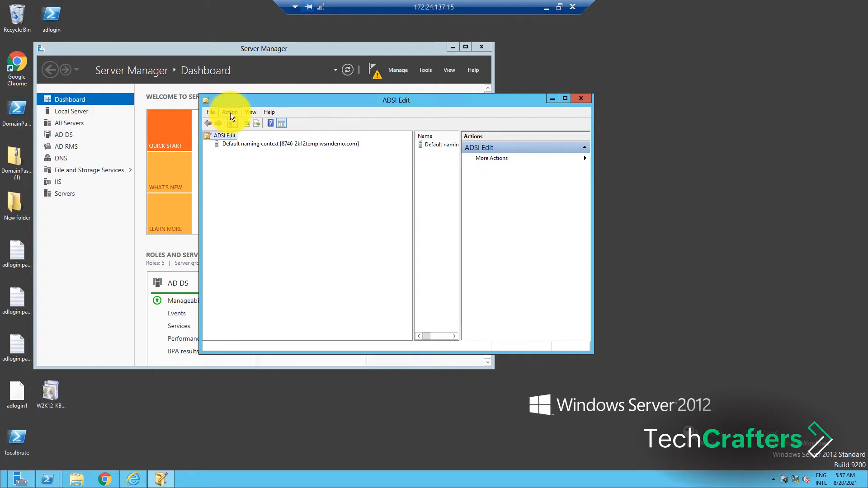
pyautogui.click(230, 112)
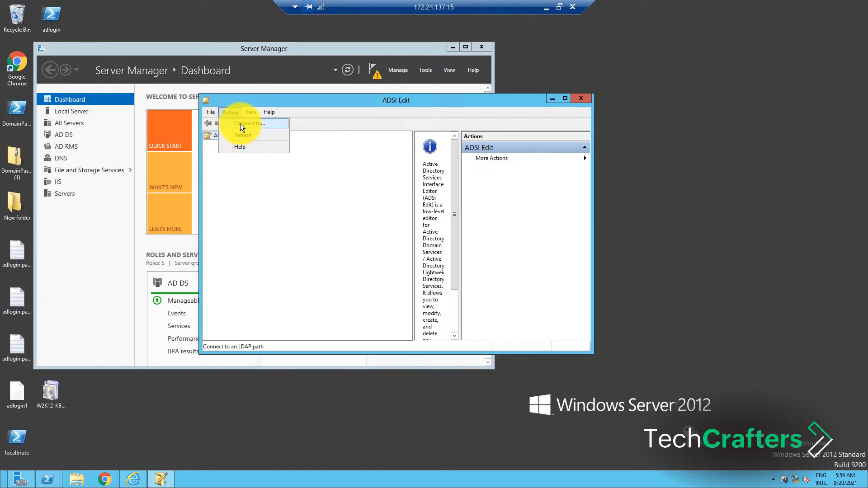
# Step: Connect ADSI Edit to the Default naming context
pyautogui.click(249, 123)
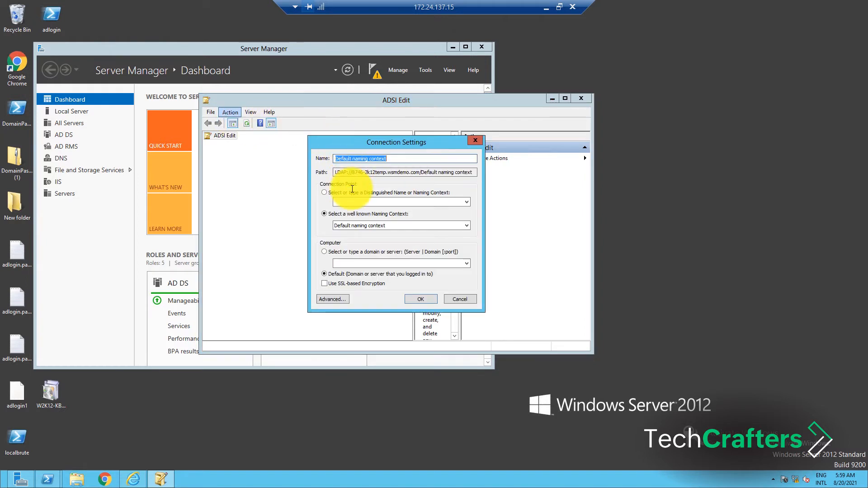
pyautogui.click(400, 224)
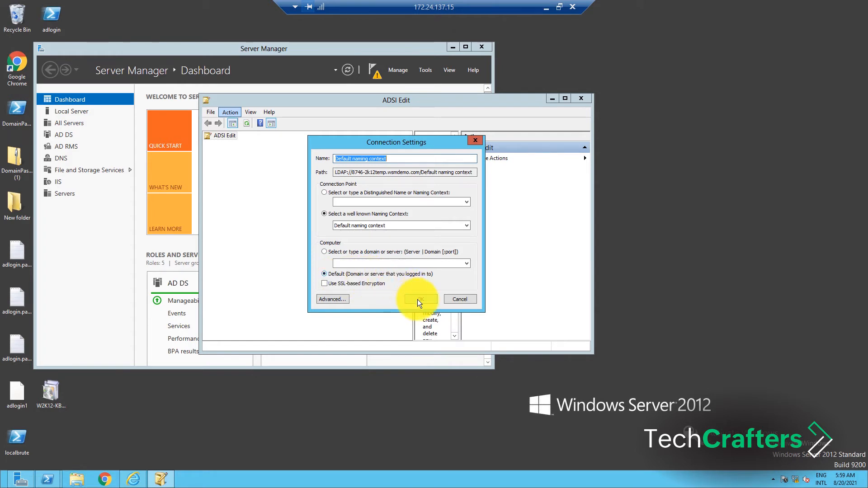
pyautogui.click(420, 299)
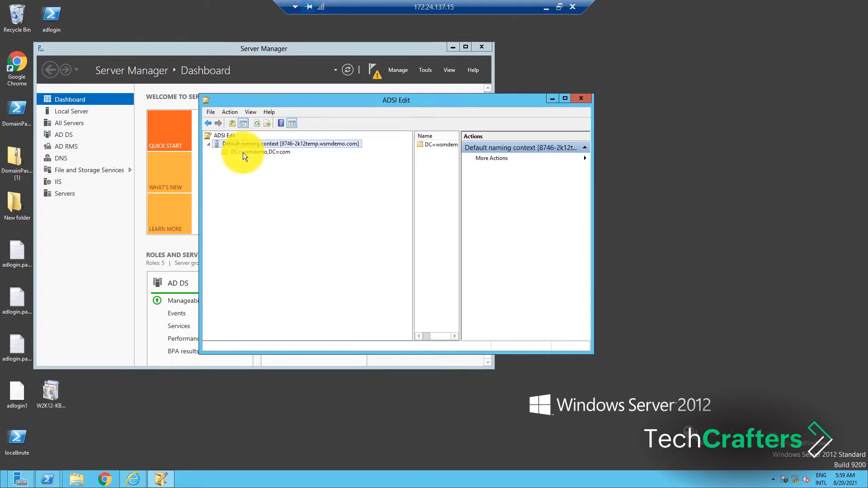
# Step: Expand DC=wsmdemo,DC=com through CN=System and open CN=Password Settings Container
pyautogui.click(227, 152)
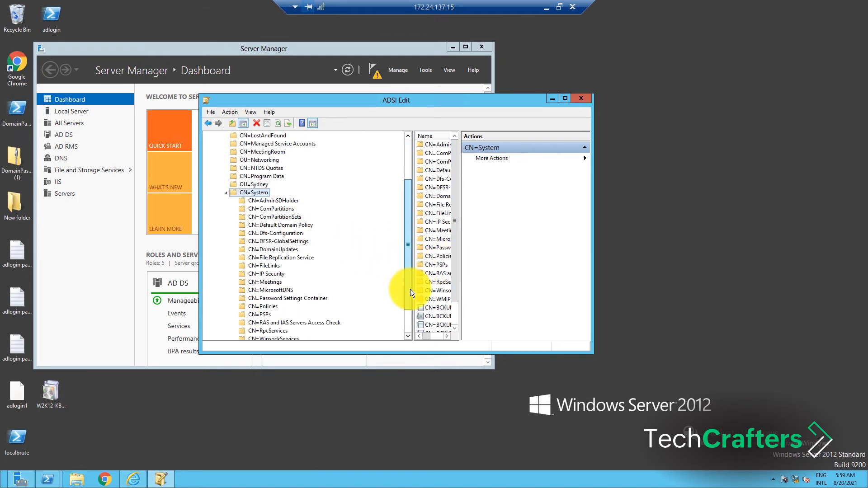
pyautogui.click(287, 298)
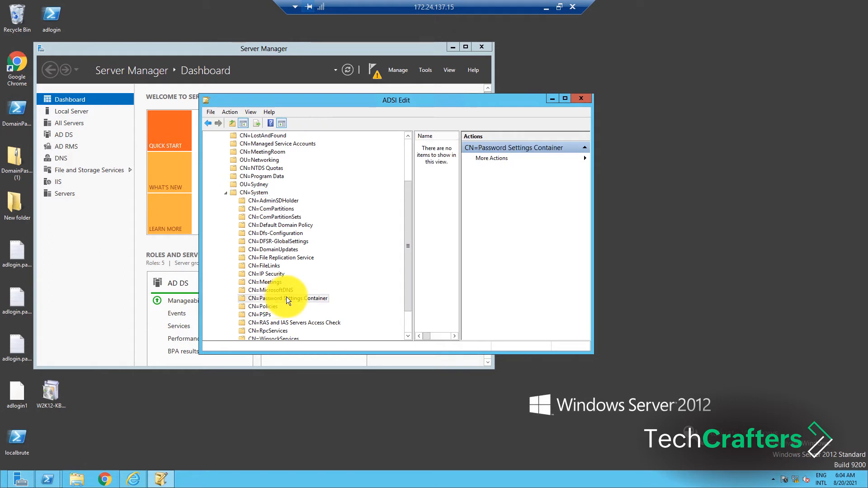
# Step: Start creating a new object in CN=Password Settings Container
pyautogui.rightClick(282, 298)
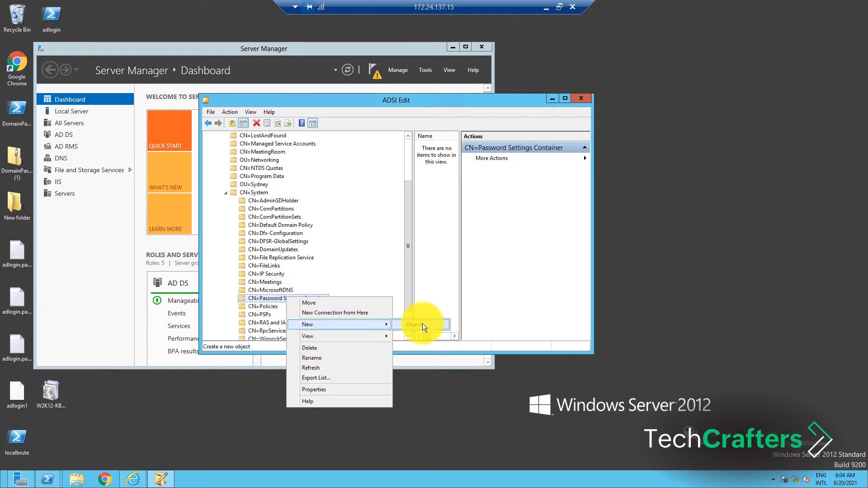
pyautogui.click(414, 324)
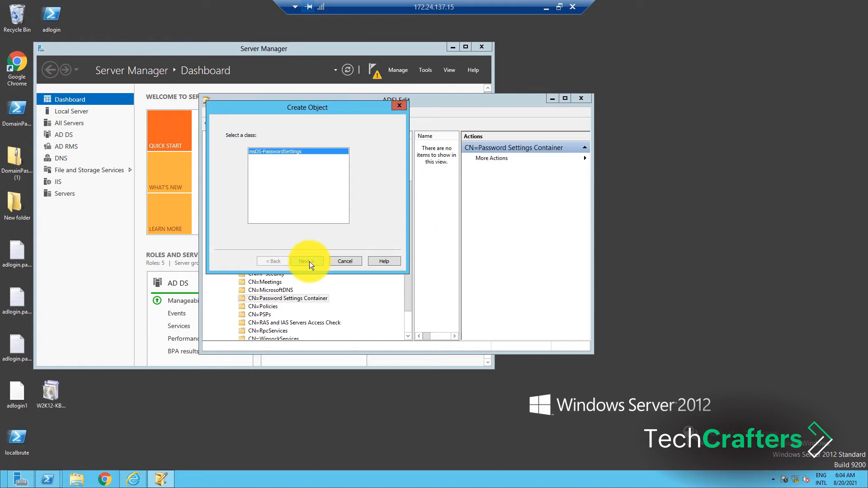
# Step: Choose the msDS-PasswordSettings class and name the object 'Default policy'
pyautogui.click(306, 261)
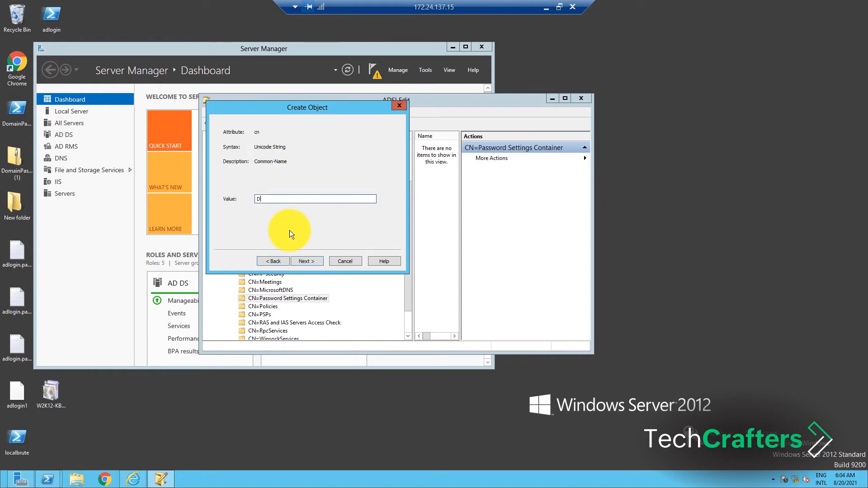
pyautogui.write('efault policy')
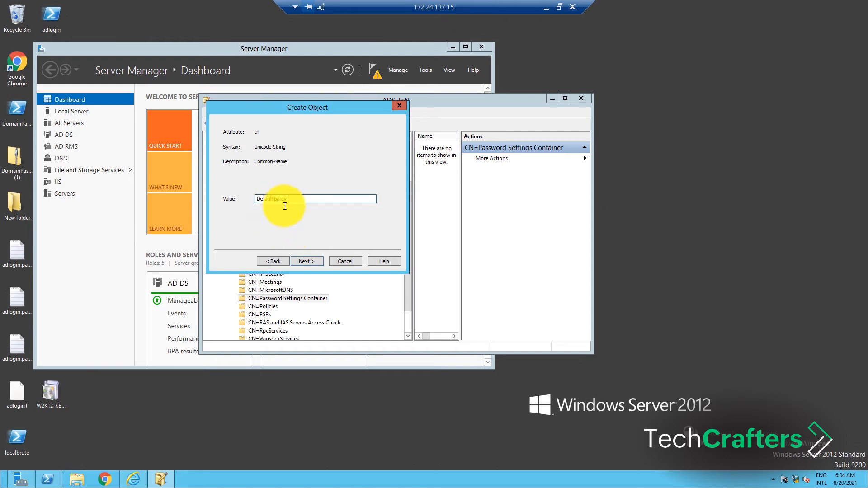
pyautogui.click(306, 260)
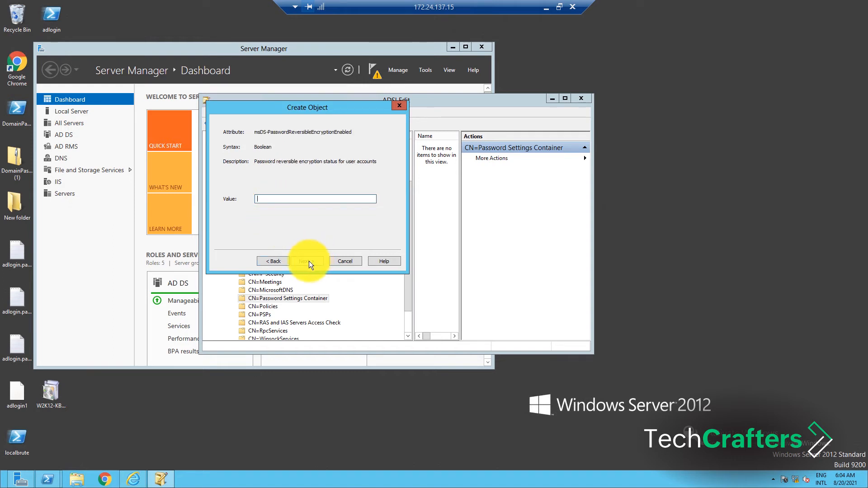
# Step: Enter reversible encryption, 90:00:00:00 maximum password age and 0:00:05:00 lockout duration
pyautogui.click(308, 261)
pyautogui.write('90:00:00:00')
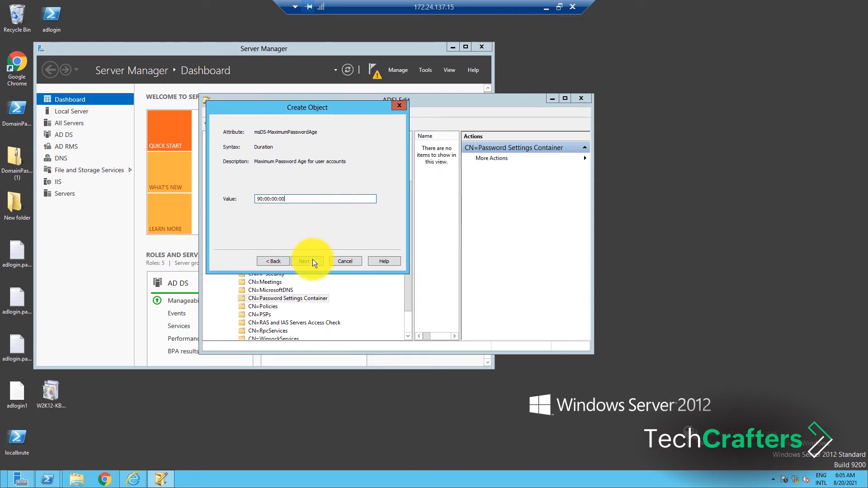
pyautogui.click(303, 261)
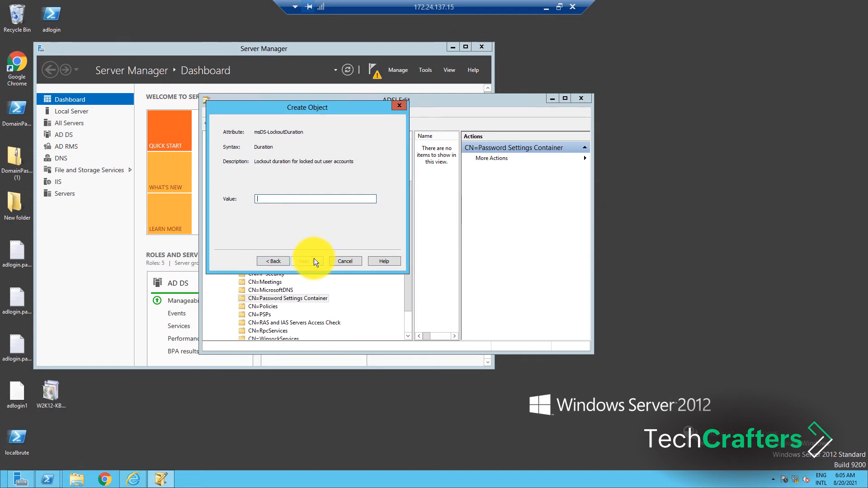
pyautogui.write('0:00:05:00')
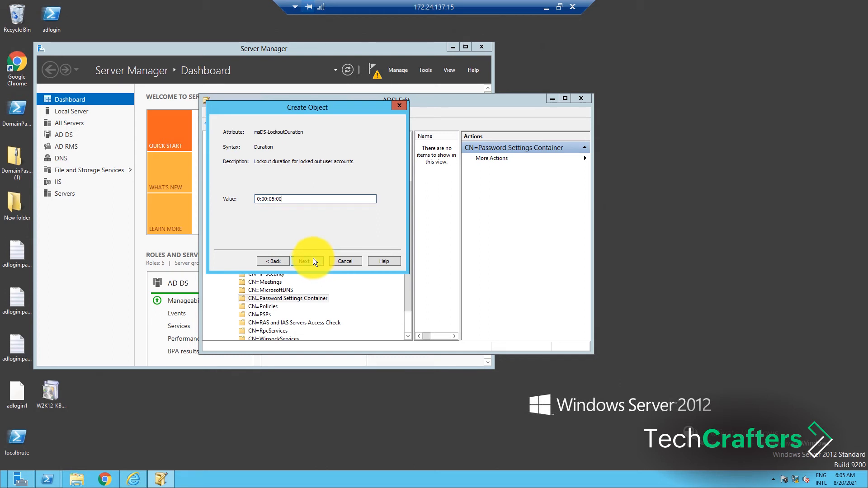
pyautogui.click(305, 261)
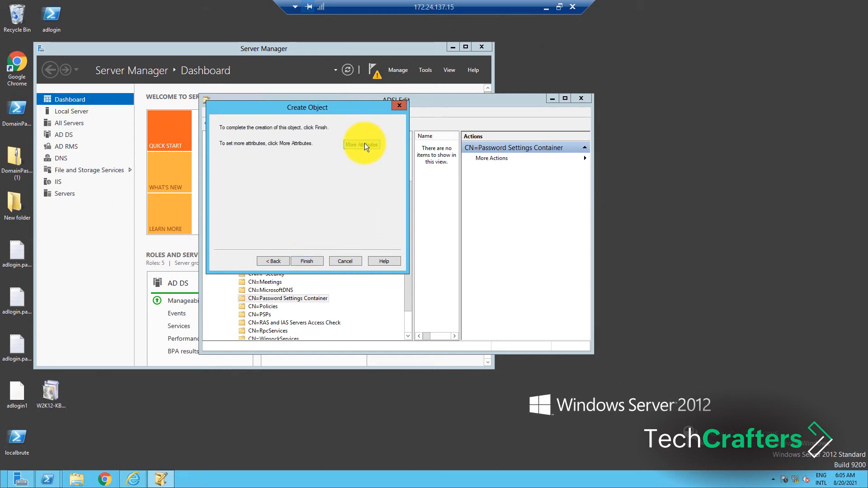
# Step: Add the user's DN to msDS-PSOAppliesTo and finish creating the Default policy object
pyautogui.click(361, 145)
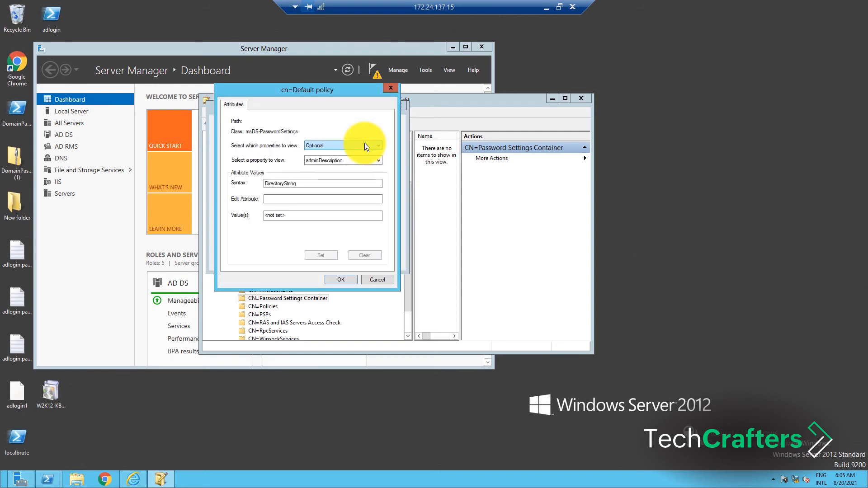
pyautogui.click(377, 145)
pyautogui.write('hans')
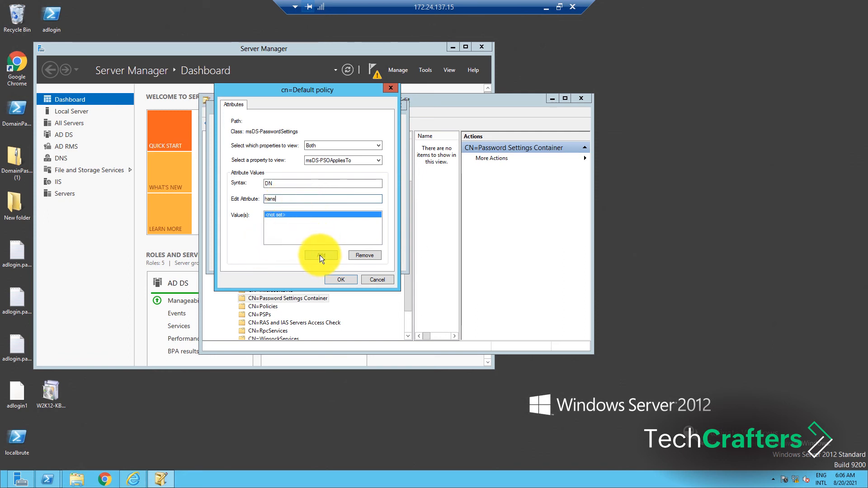
pyautogui.click(321, 255)
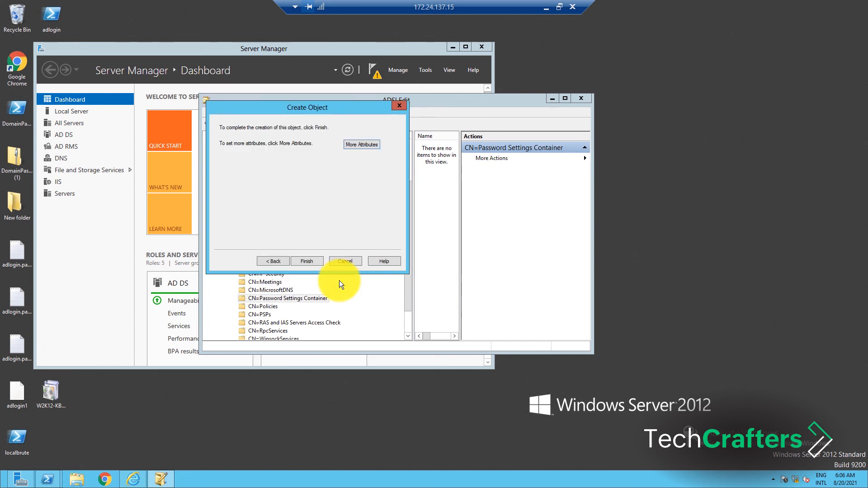
pyautogui.click(306, 261)
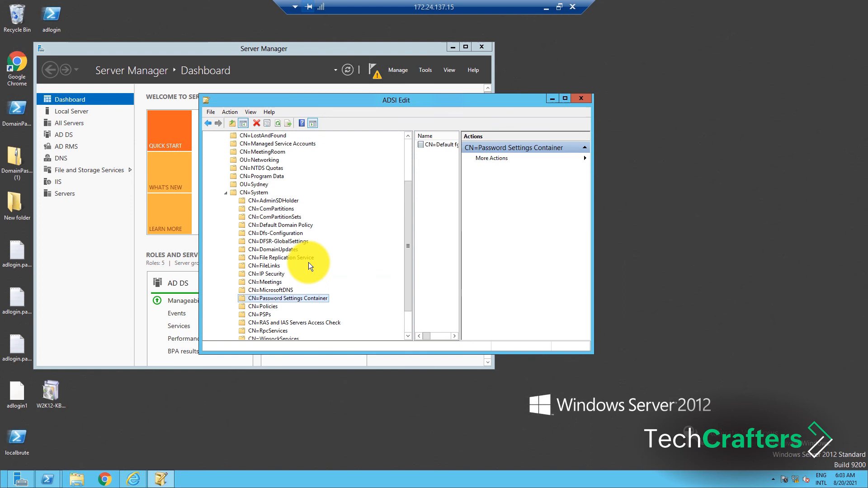